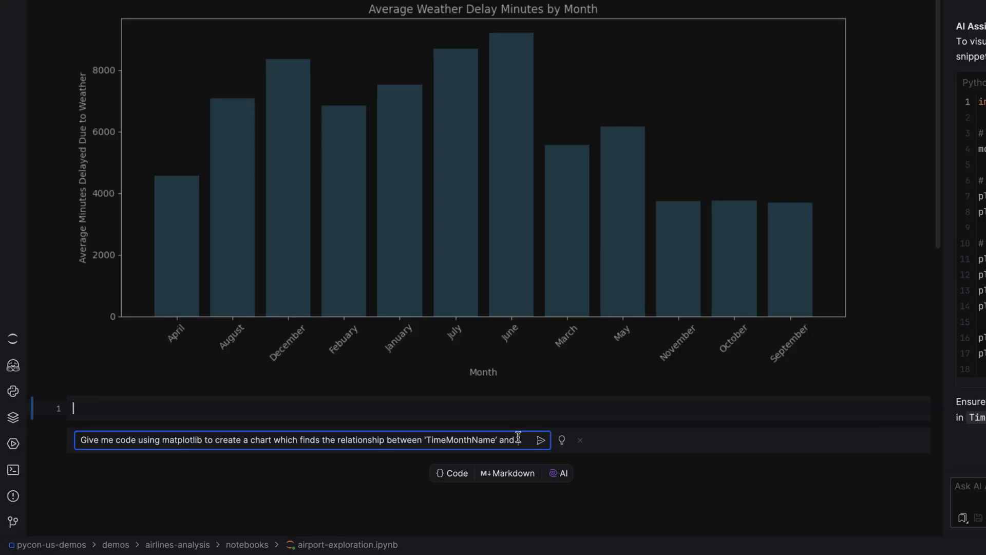
Add a Jupyter server connection from its URL and return to the notebook.
left_click(540, 439)
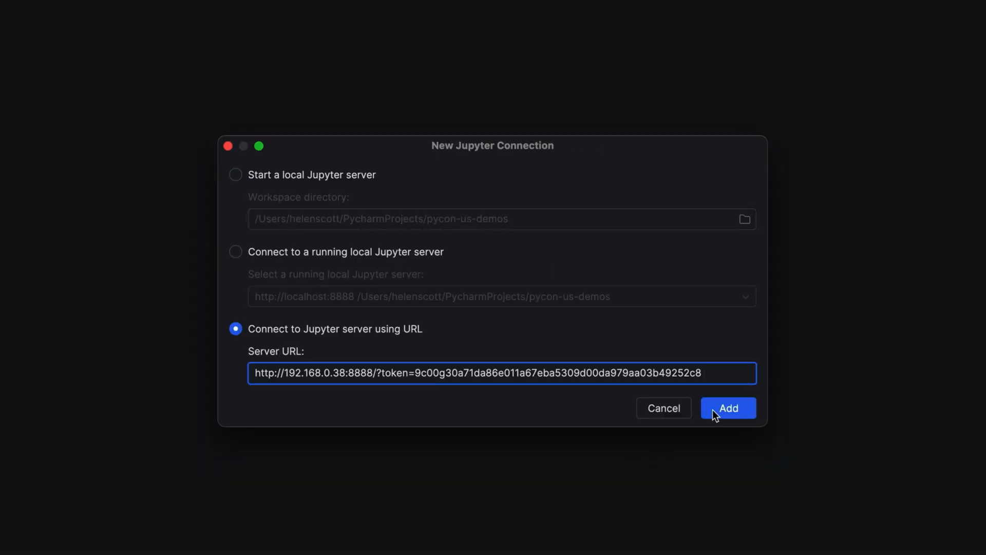
left_click(728, 408)
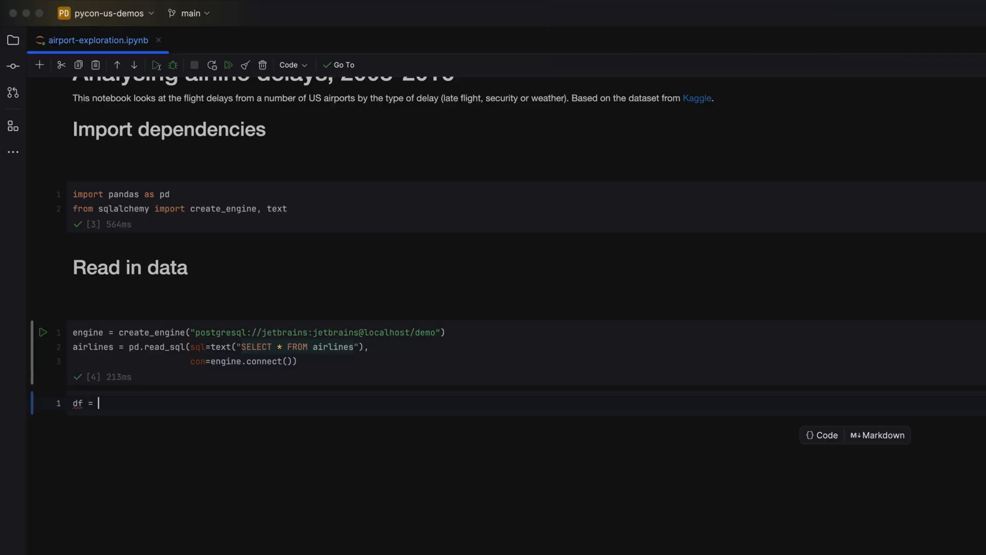
Load '../data/airlines.csv' into df with pd.read_csv and show its output as a chart.
type("pd.read_csv(\"../data/airlines.csv'")
type("df")
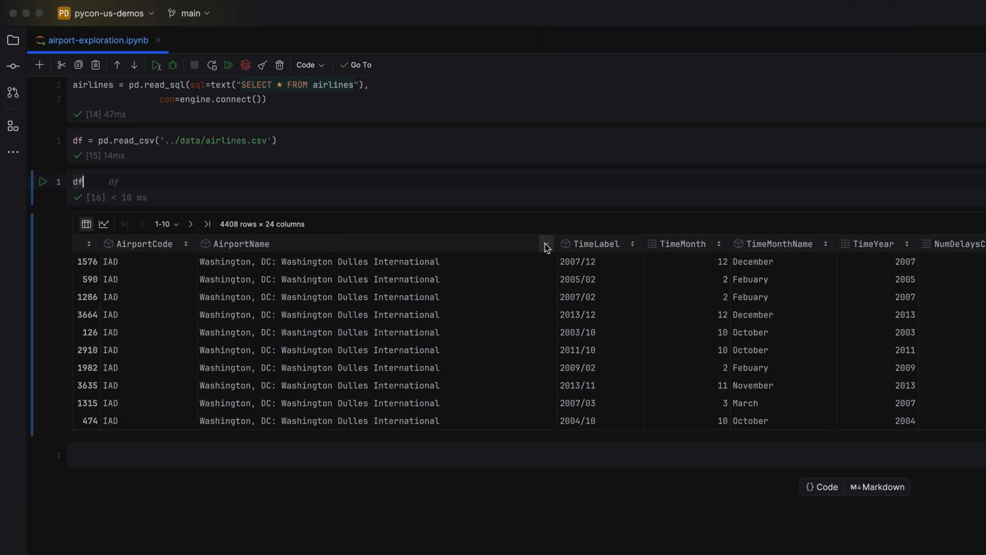
scroll("right", 3)
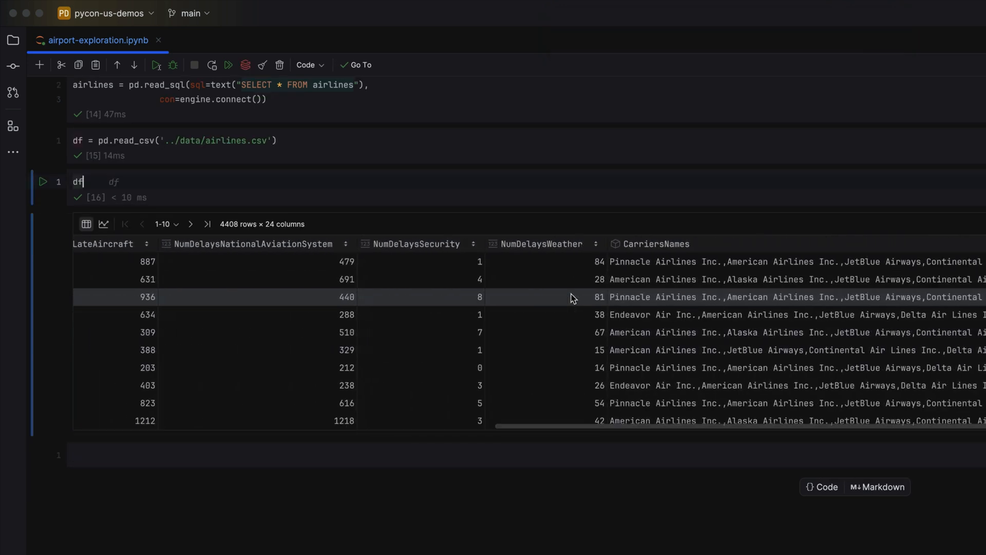
left_click(103, 223)
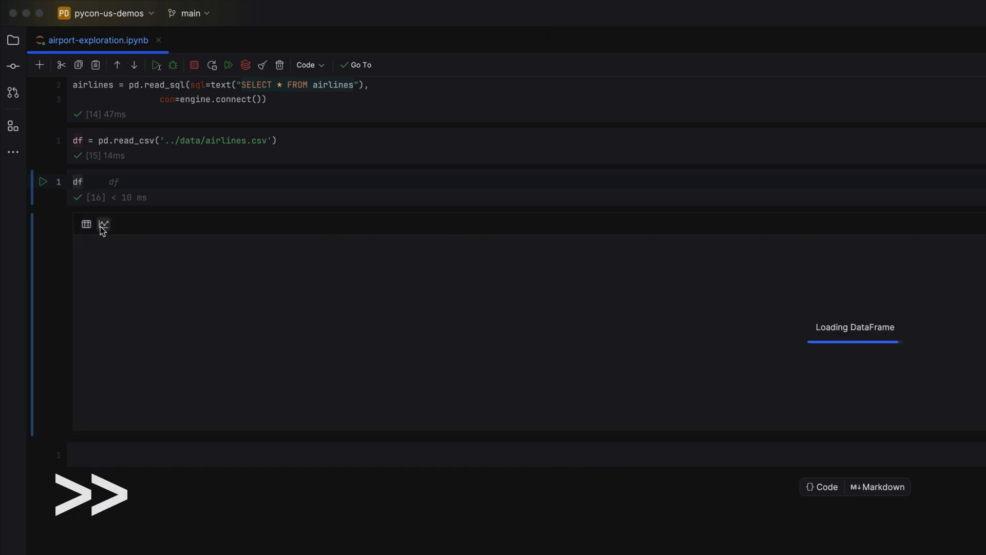
left_click(103, 224)
type("t")
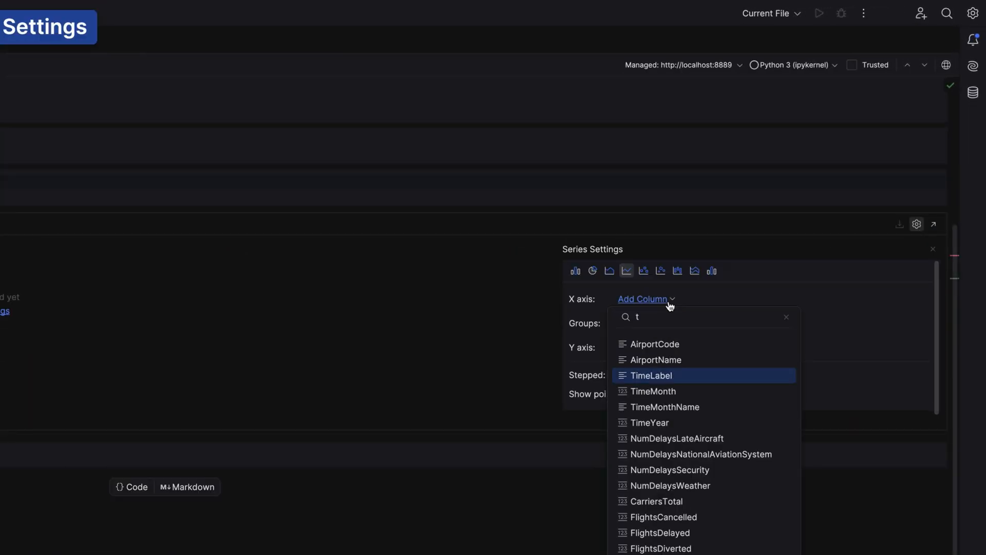
Chart FlightsCancelled against TimeYear as a bar chart.
left_click(649, 422)
type("f")
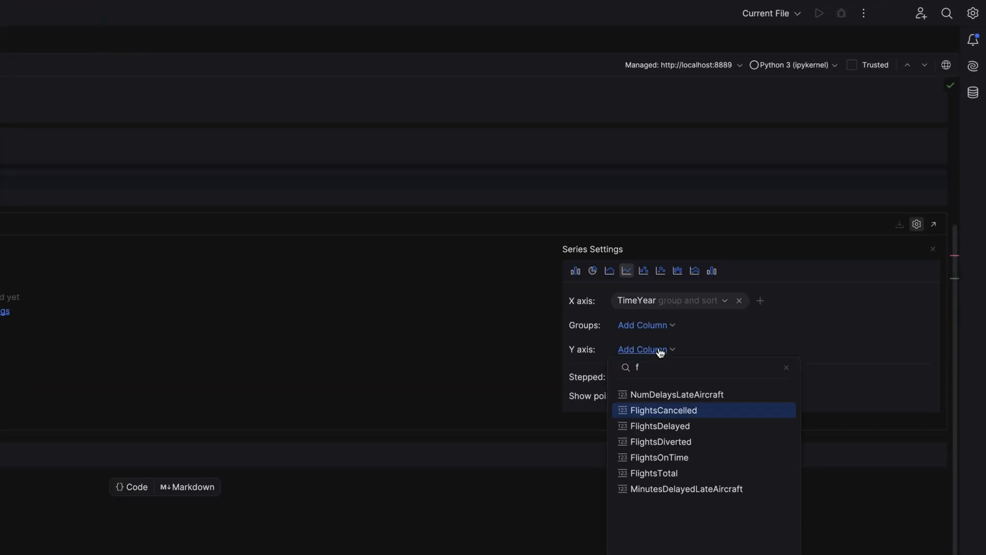
left_click(664, 410)
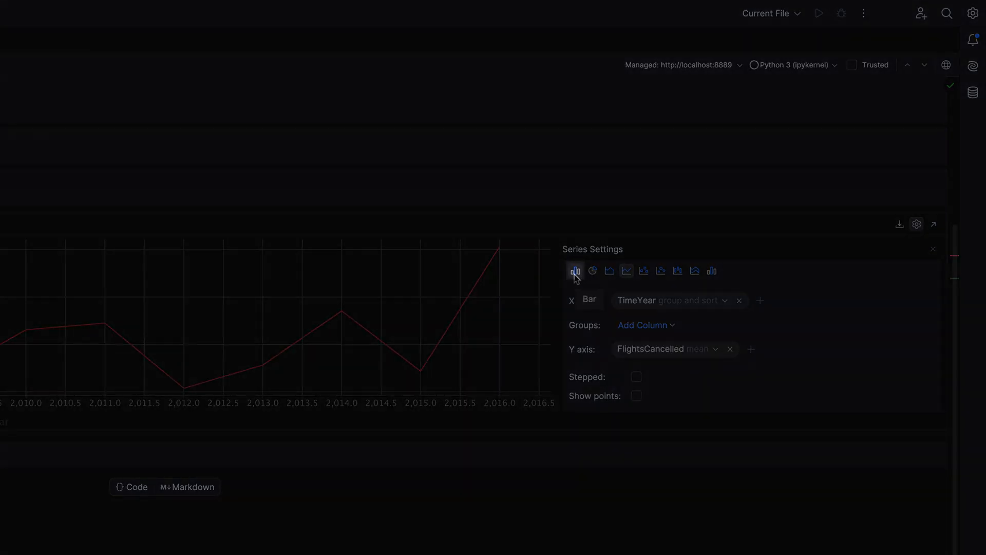
left_click(575, 271)
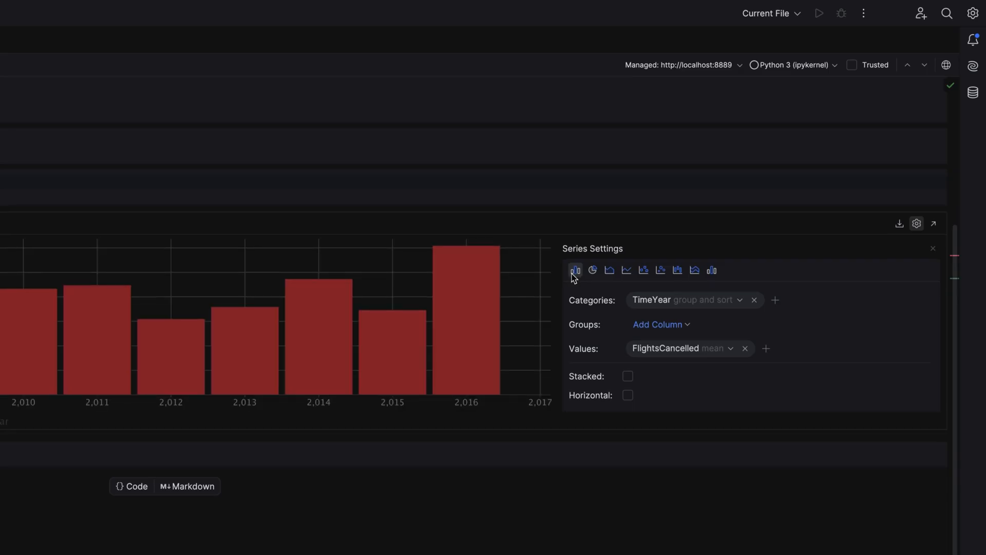
mouse_move(381, 337)
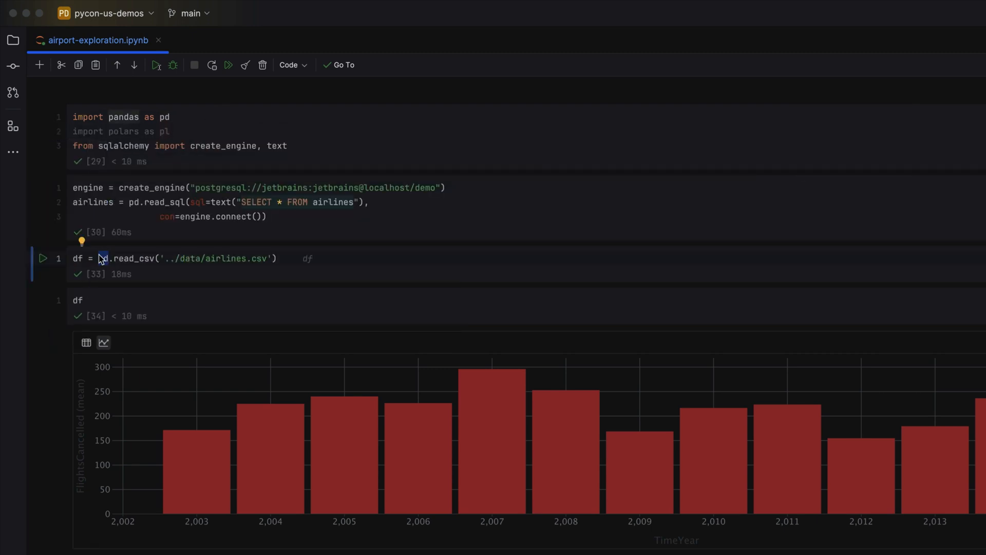
Rerun the CSV read with polars and chart FlightsCancelled by TimeYear from its DataFrame.
key("shift+enter")
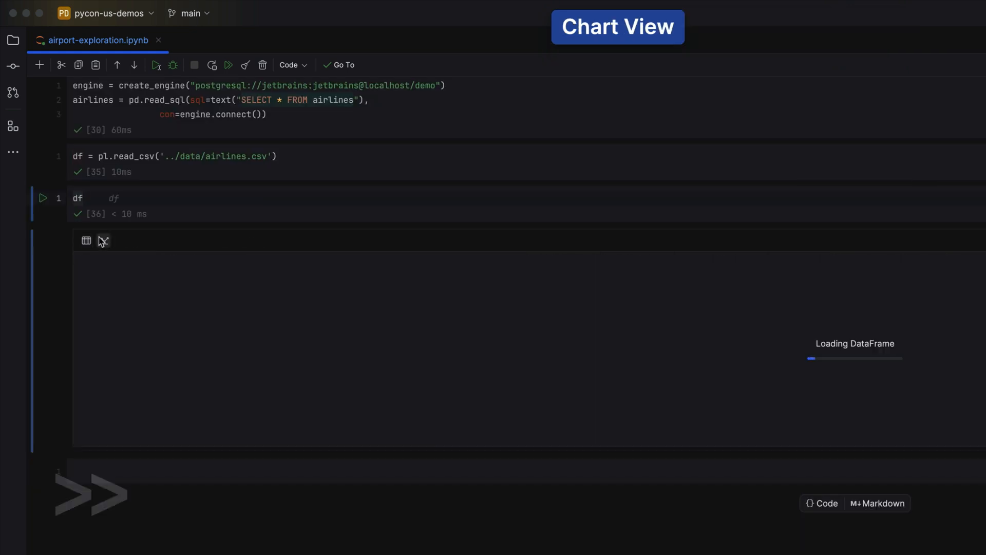
left_click(103, 241)
type("flight")
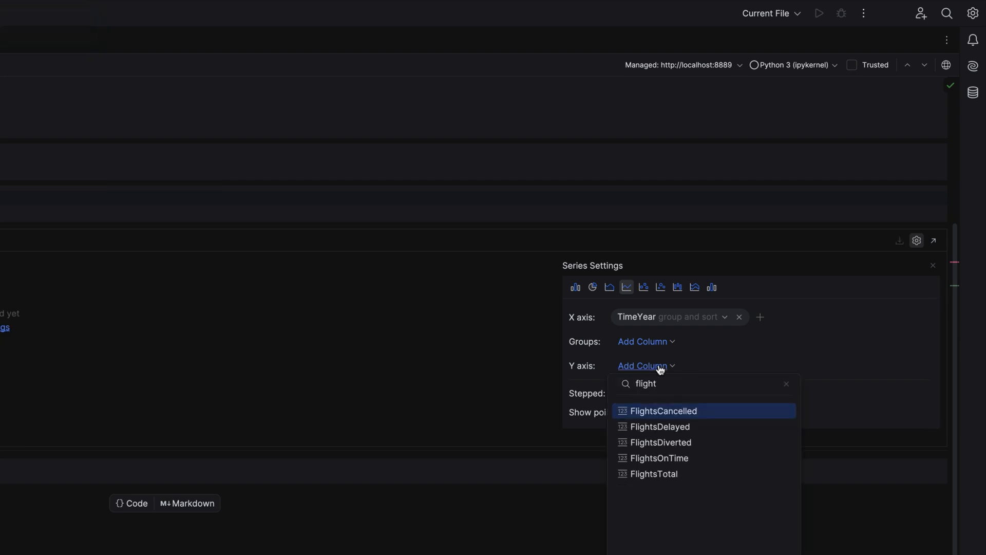
left_click(664, 411)
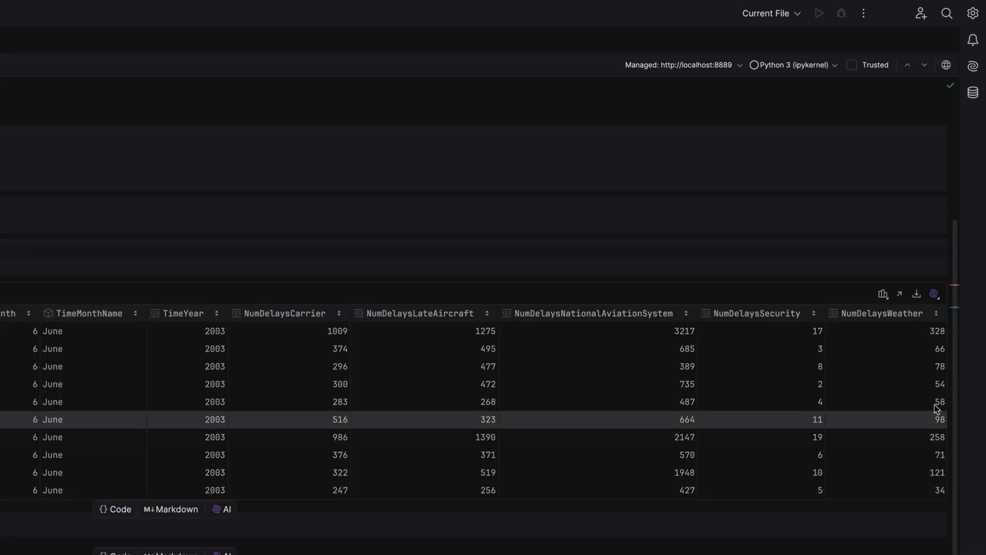
Have AI Assistant explain the DataFrame, then ask it for matplotlib chart code.
left_click(935, 293)
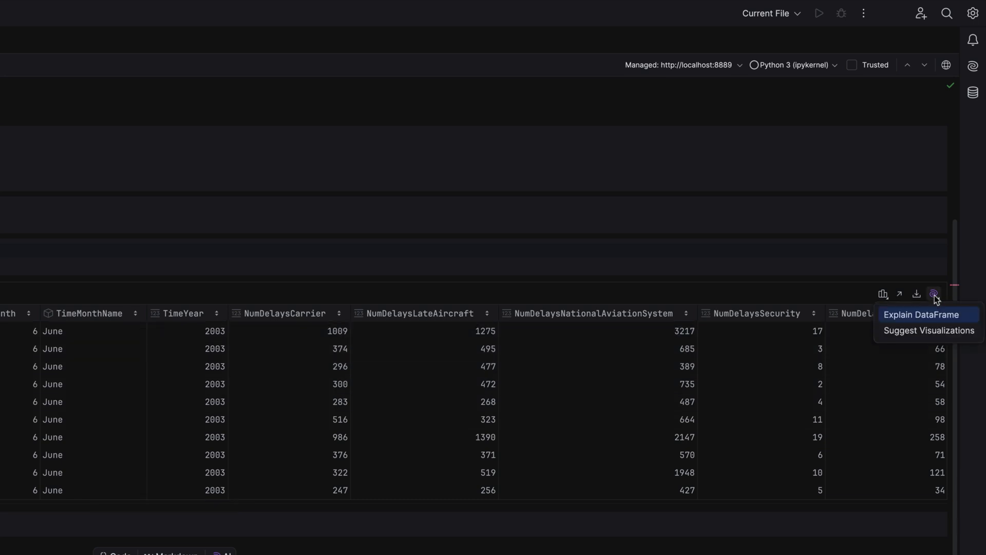
mouse_move(939, 314)
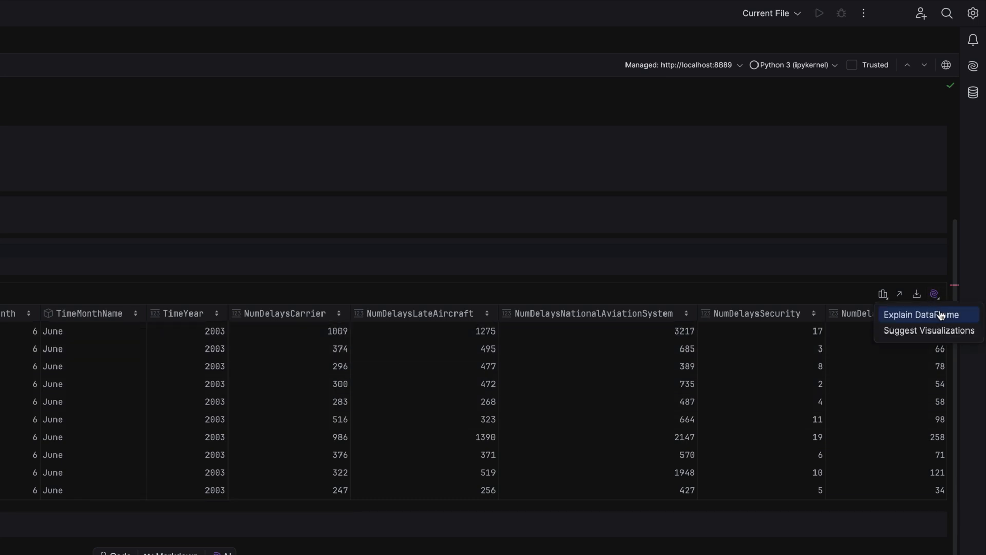
left_click(926, 314)
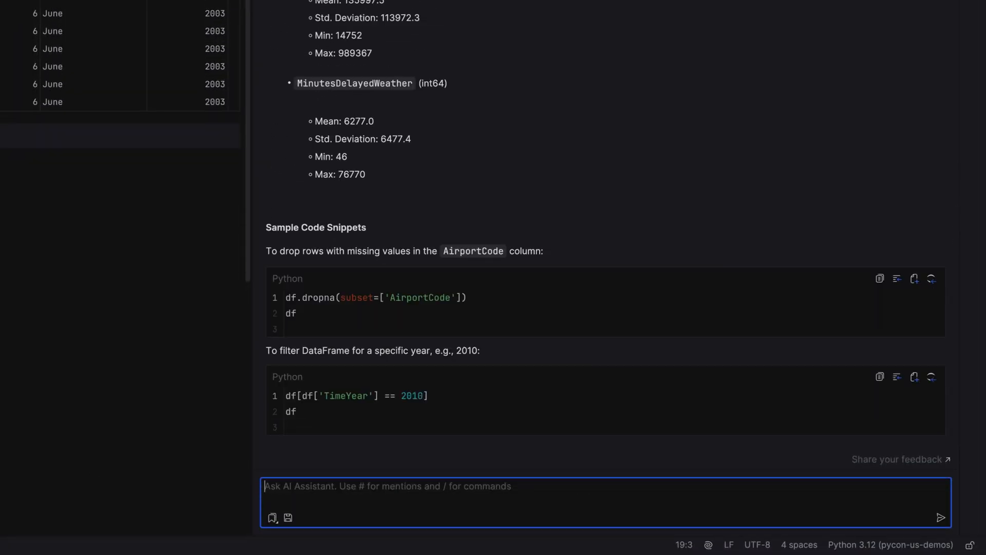
type("Give me code using matplotlib to create a chart")
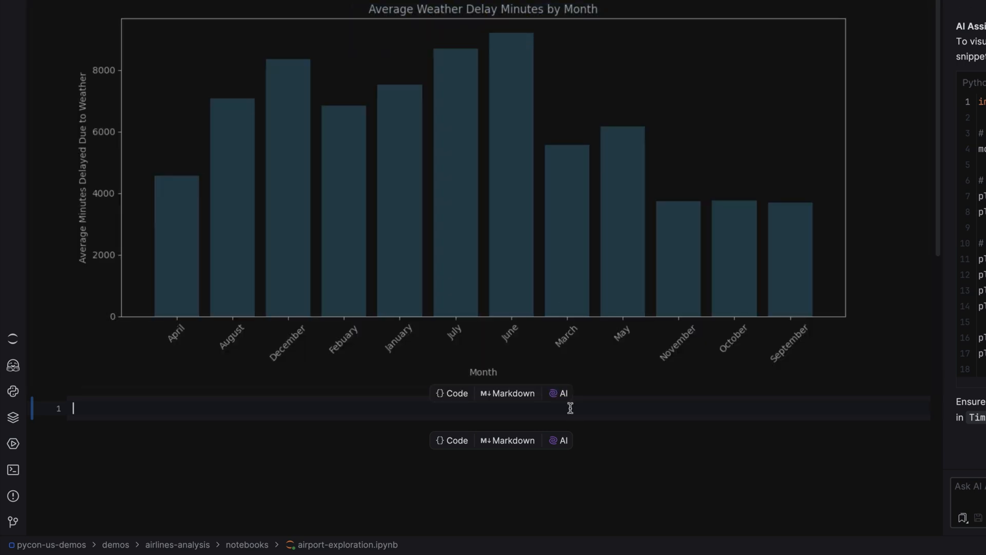
Request a matplotlib chart of TimeMonthName vs MinutesDelayedWeather and have AI explain the NameError.
type("Give me")
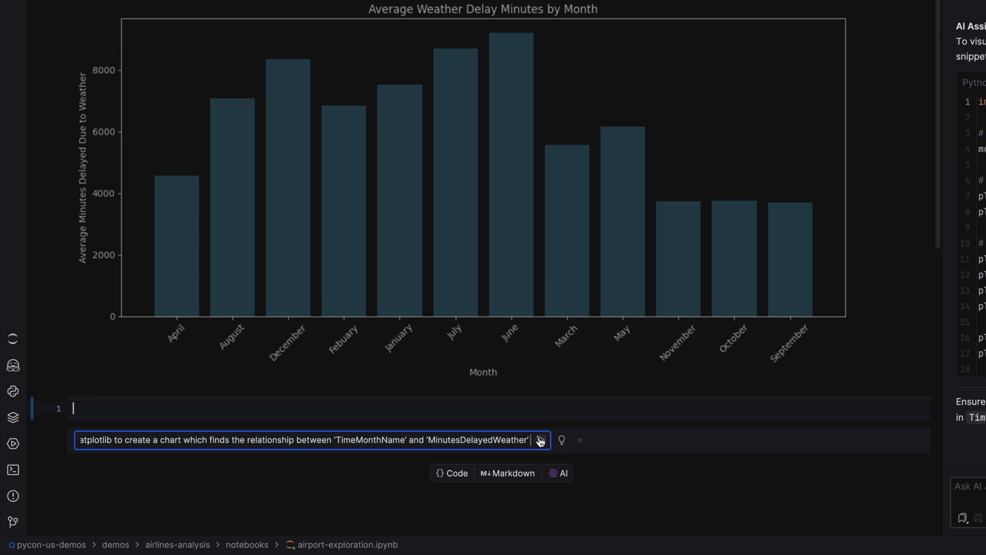
left_click(540, 440)
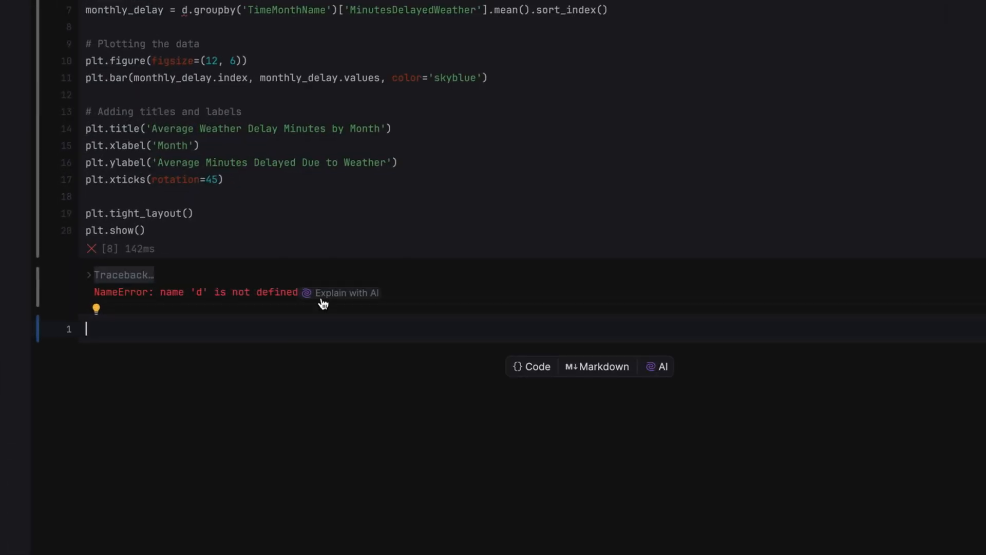
left_click(346, 292)
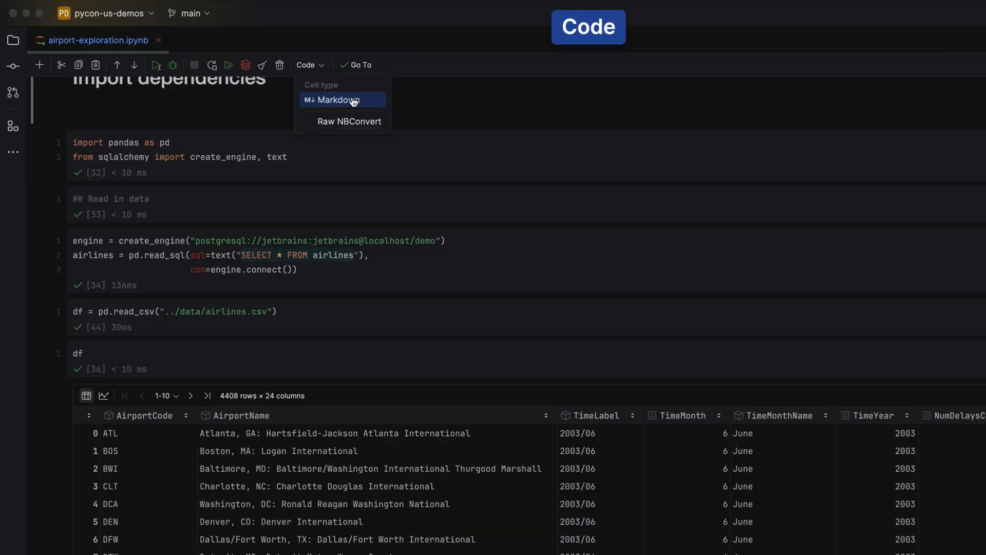
Make the cell Markdown with a '|Column One|Column Two|' table and a PyCharm_icon.png image.
left_click(343, 99)
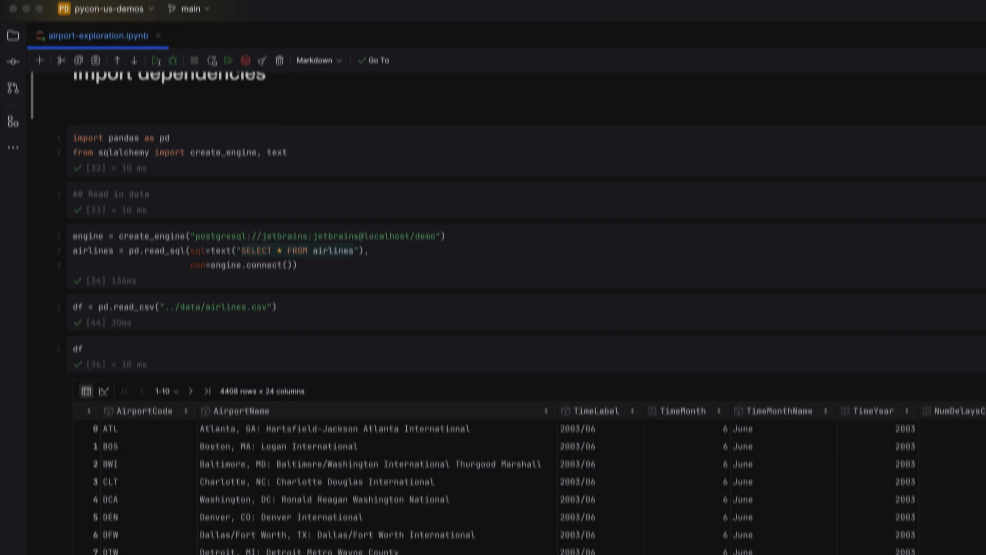
scroll("down", 3)
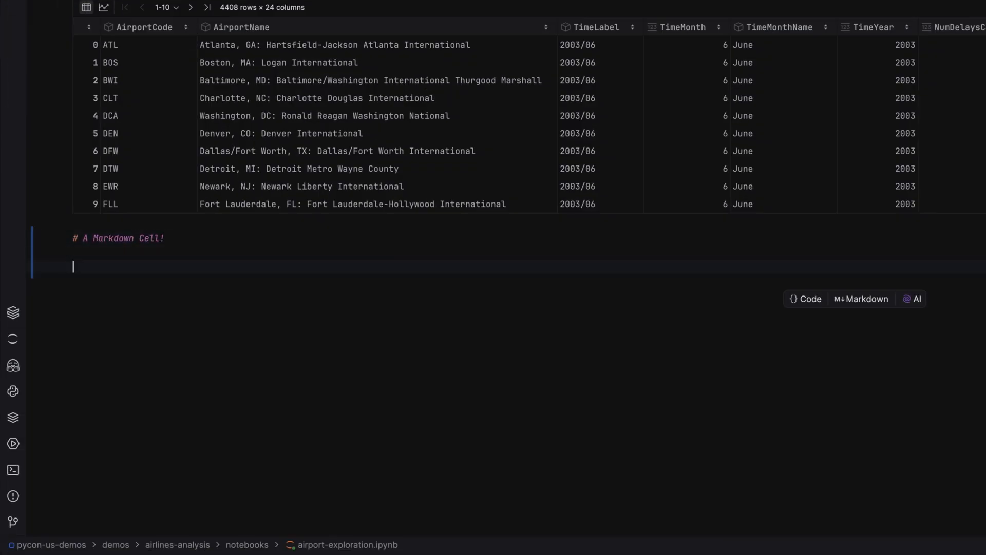
type("|Column One|Column Two|")
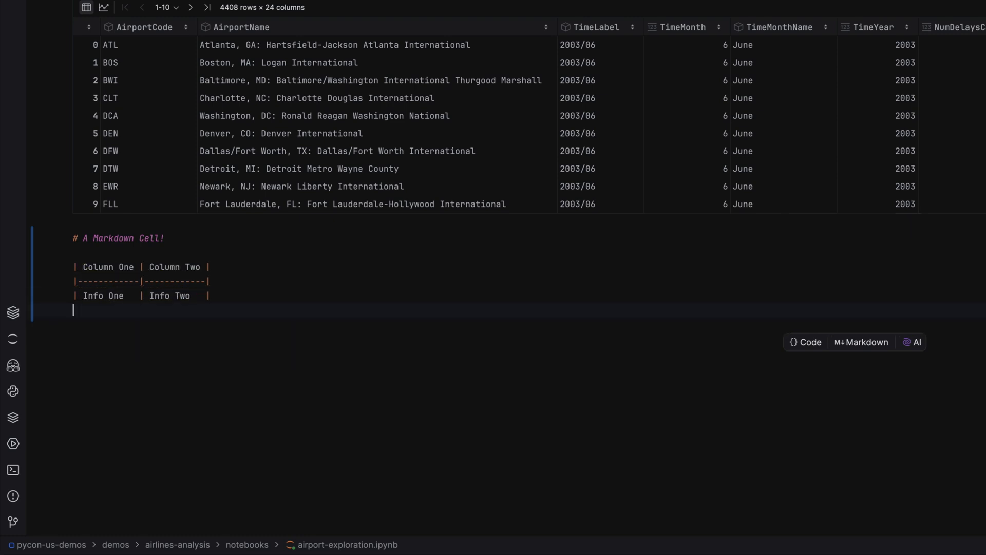
type("![Alt text](PyCharm_icon.png)")
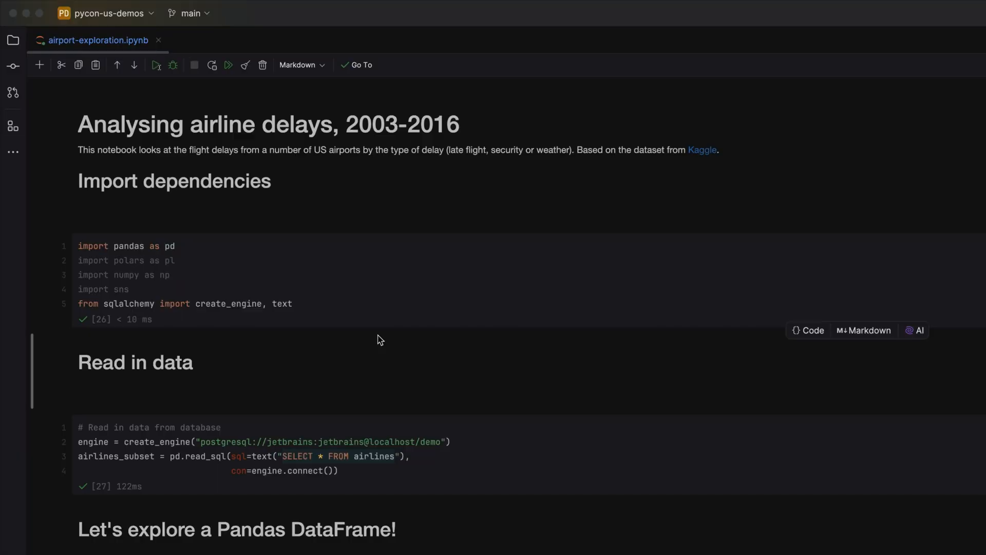
Rename by_time to order_by_time via Refactor and show the notebook's Problems list.
left_click(10, 126)
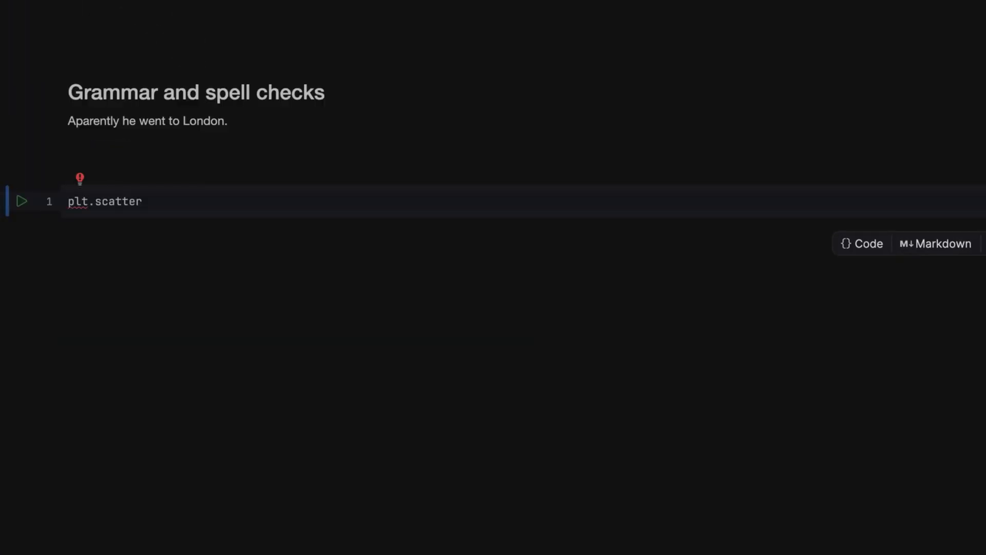
type("(df['TimeMonthName'], df['Minutes'])")
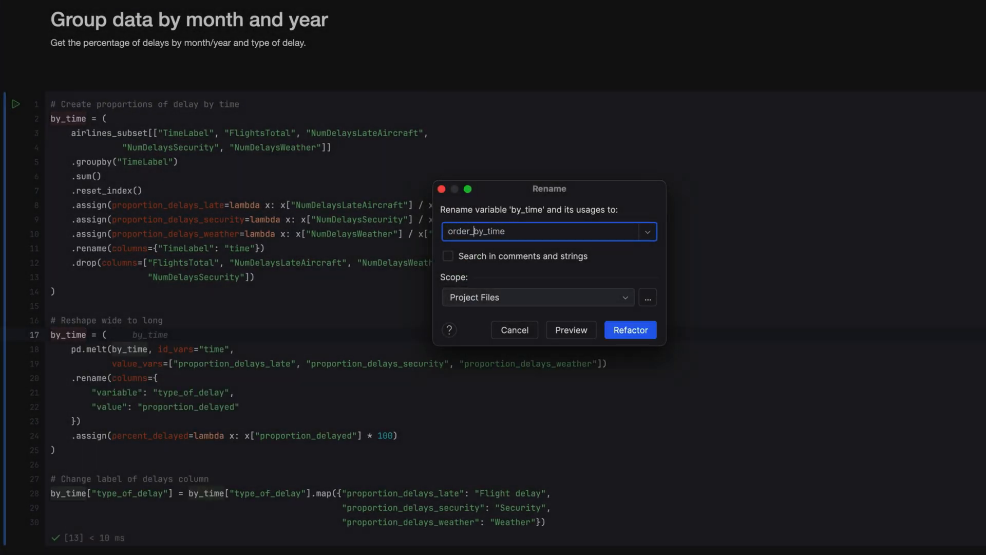
left_click(631, 330)
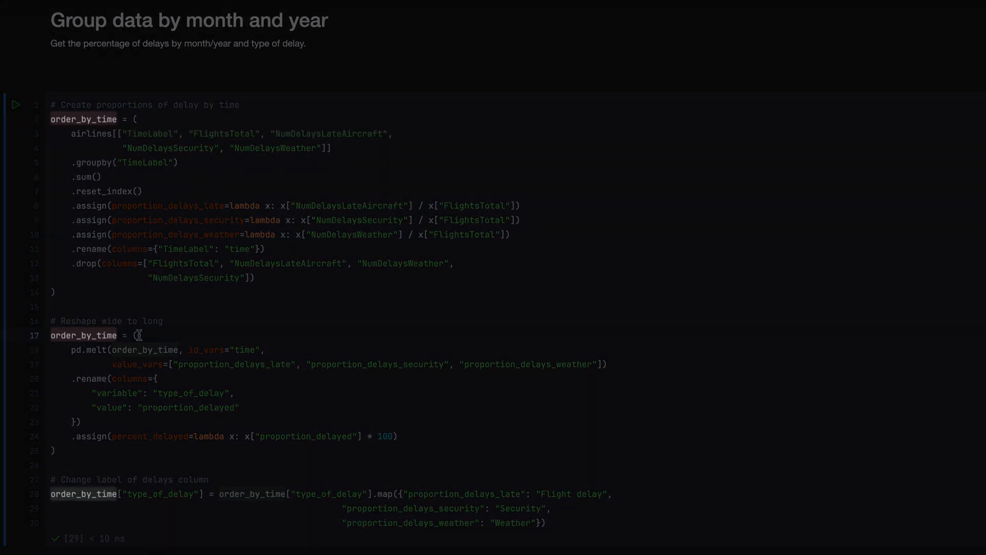
left_click(881, 85)
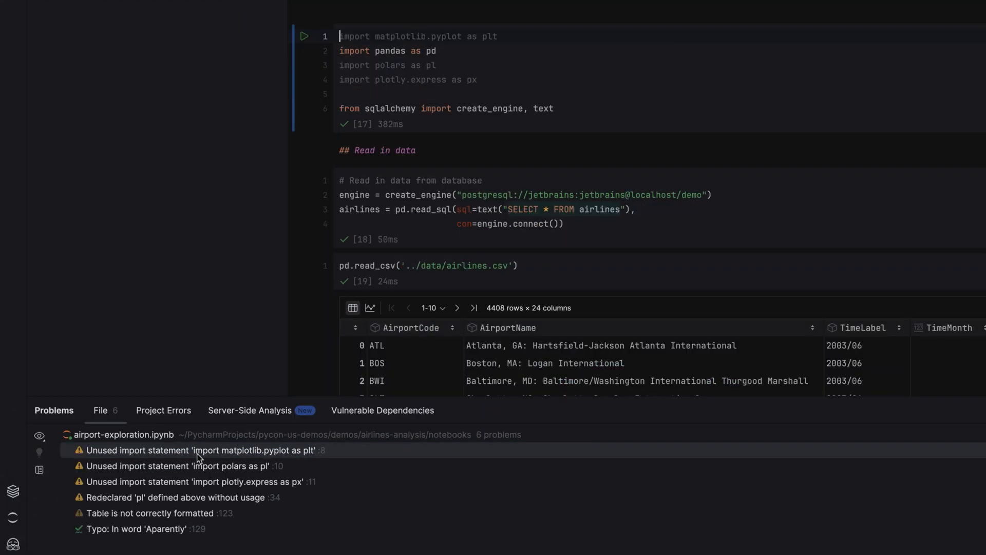
mouse_move(372, 36)
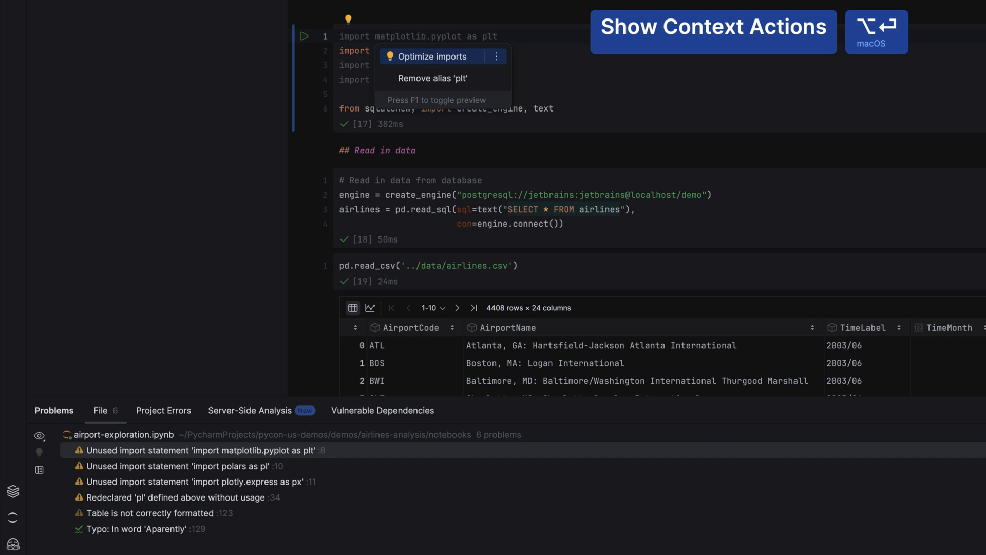
Optimize imports to remove the unused imports from the first cell.
left_click(432, 56)
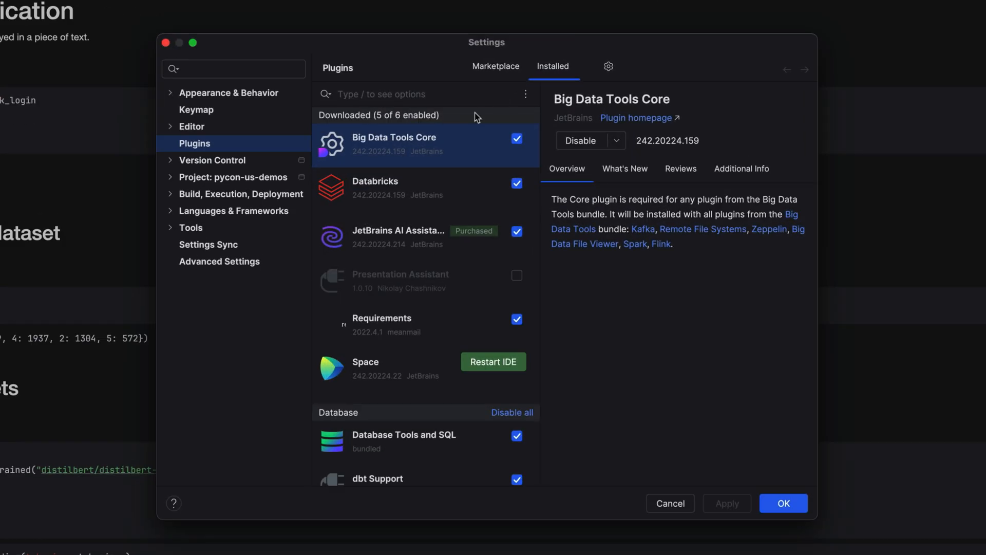
Insert a Hugging Face model into the emotions classification notebook.
left_click(394, 184)
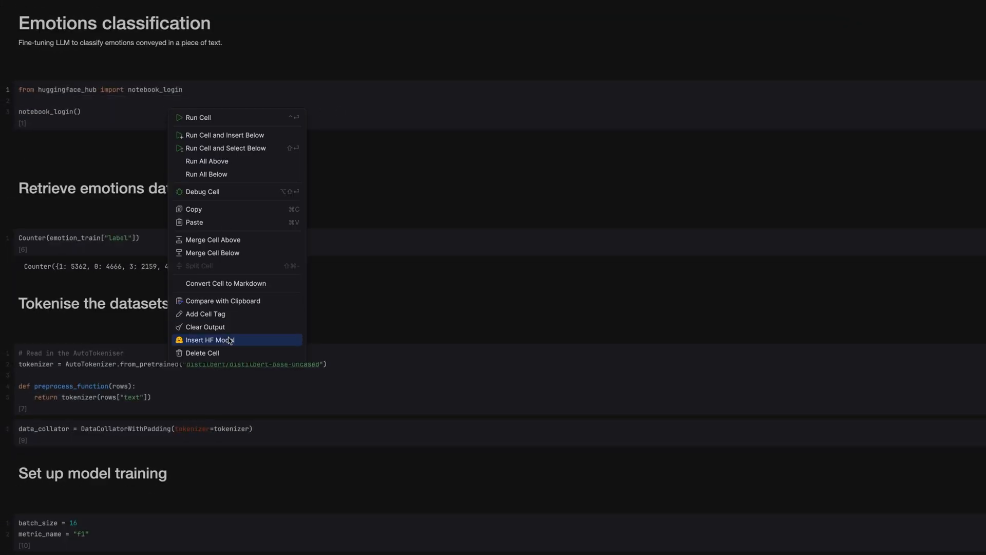
left_click(209, 339)
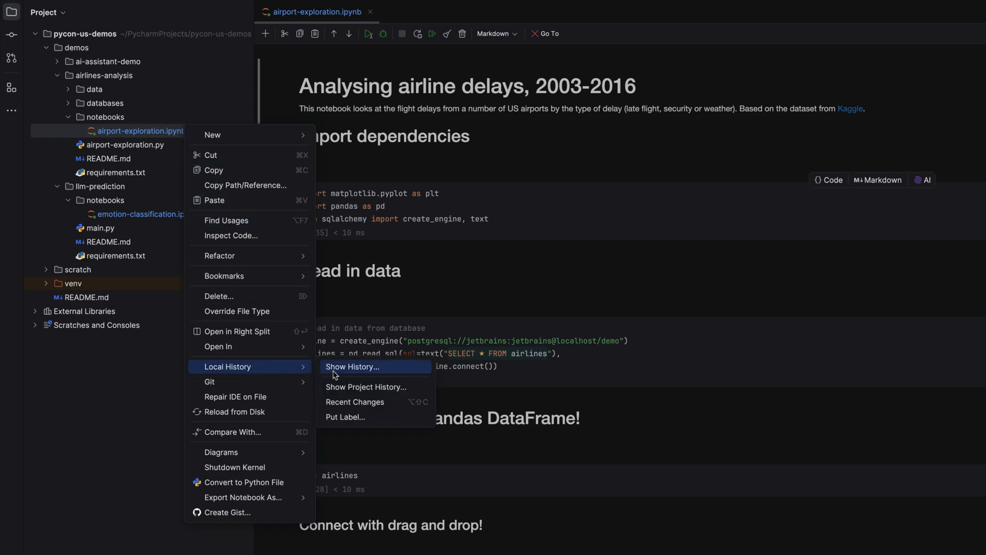
Show the notebook's history and compare the 'Updating missing requirements' commit with local.
left_click(352, 367)
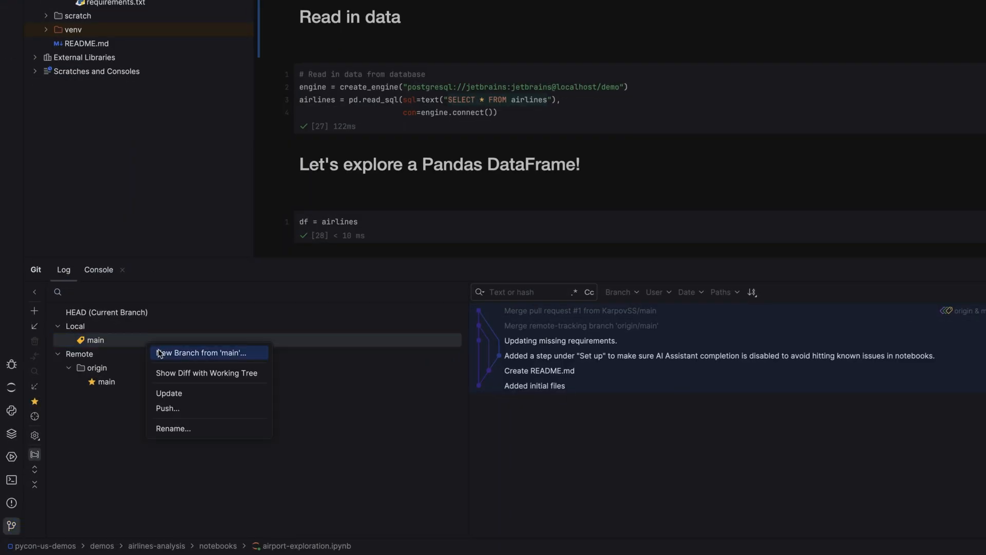
right_click(529, 340)
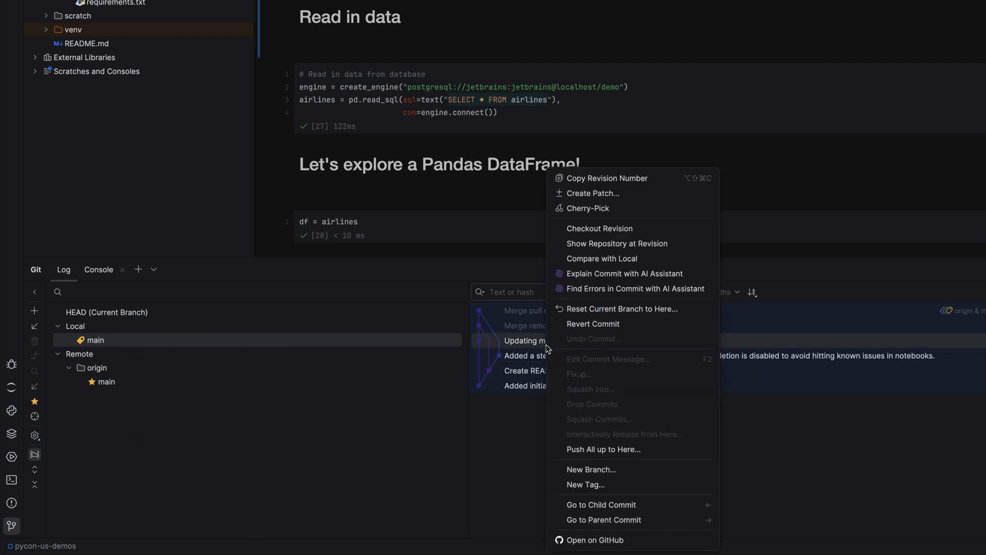
left_click(602, 259)
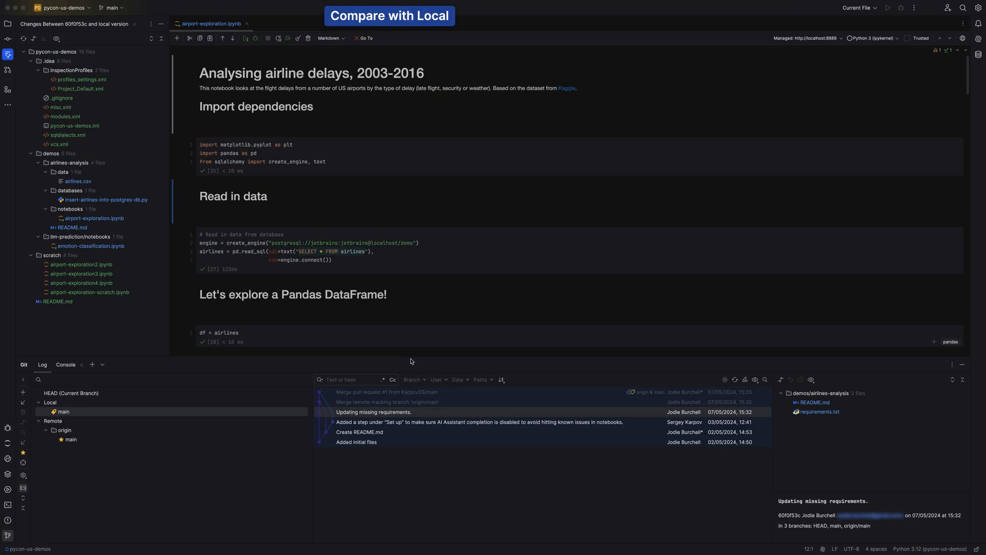